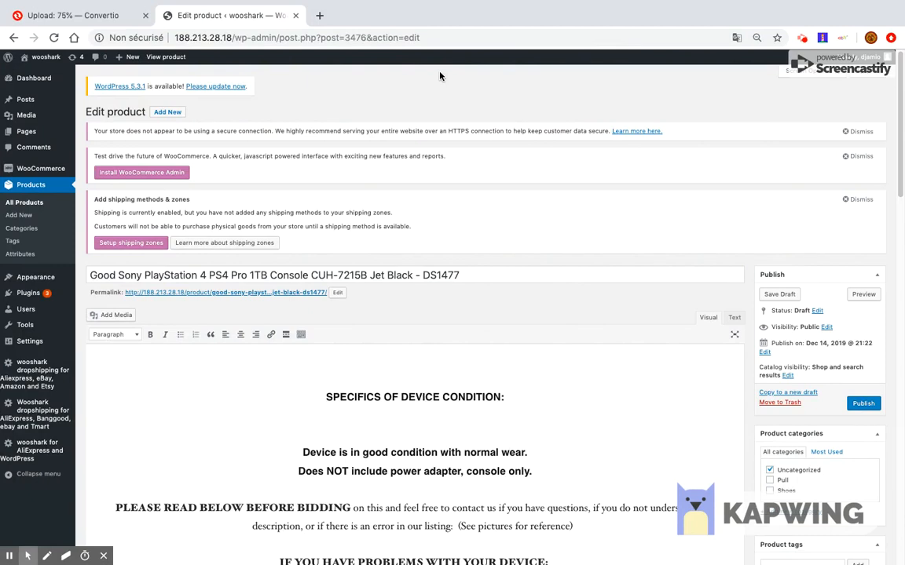
Return to the WooCommerce All Products list showing the imported PlayStation listings.
{"action": "left_click", "coordinate": [30, 186]}
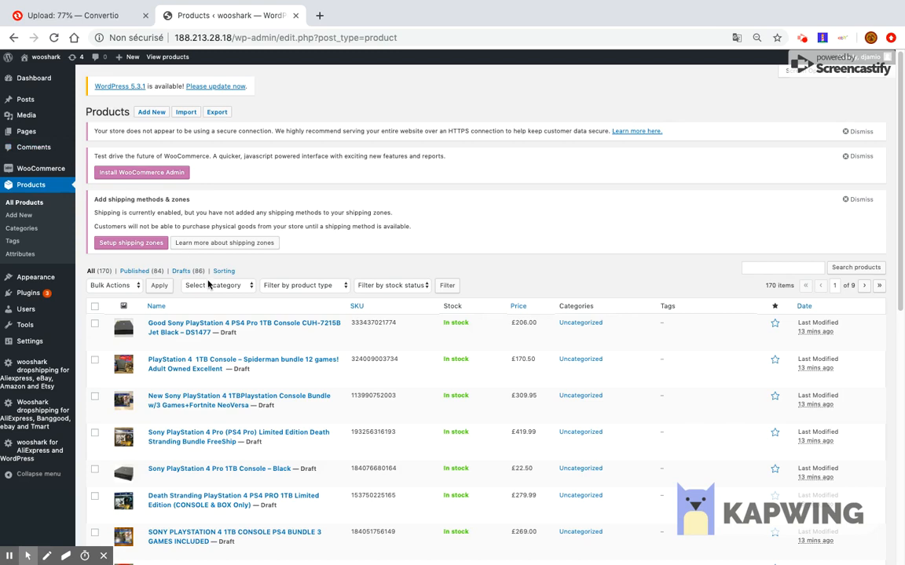
{"action": "mouse_move", "coordinate": [202, 328]}
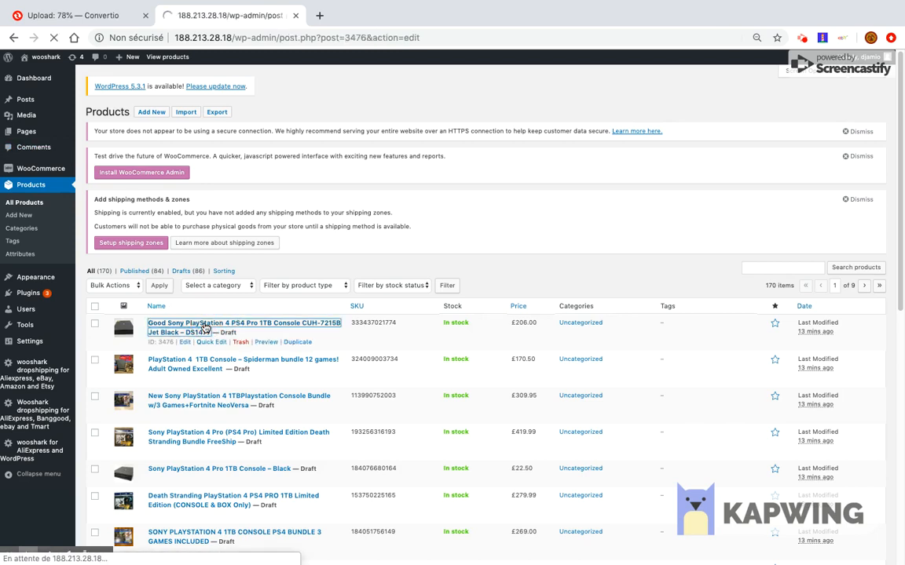
Load the Sony PlayStation 4 PS4 Pro 1TB Console CUH-7215B draft in the product editor.
{"action": "left_click", "coordinate": [236, 324]}
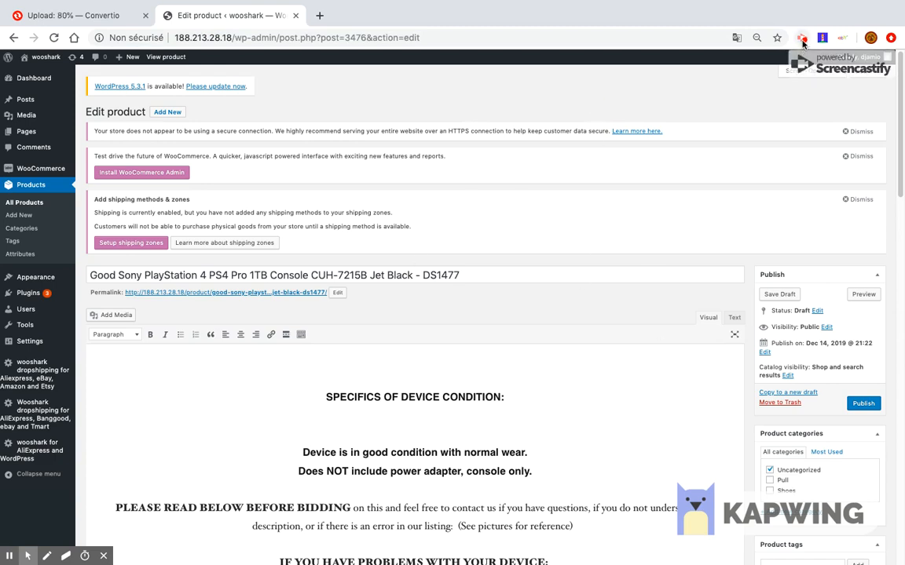
{"action": "mouse_move", "coordinate": [839, 38]}
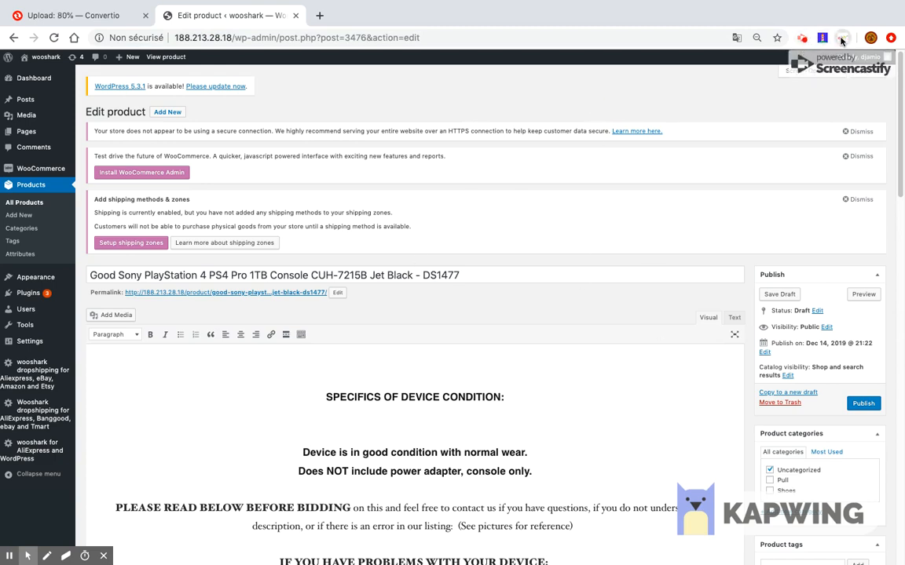
On the eBay PS4 Pro listing, review the Synchronise product options (stock, regular and sale price) and dismiss them.
{"action": "left_click", "coordinate": [840, 38]}
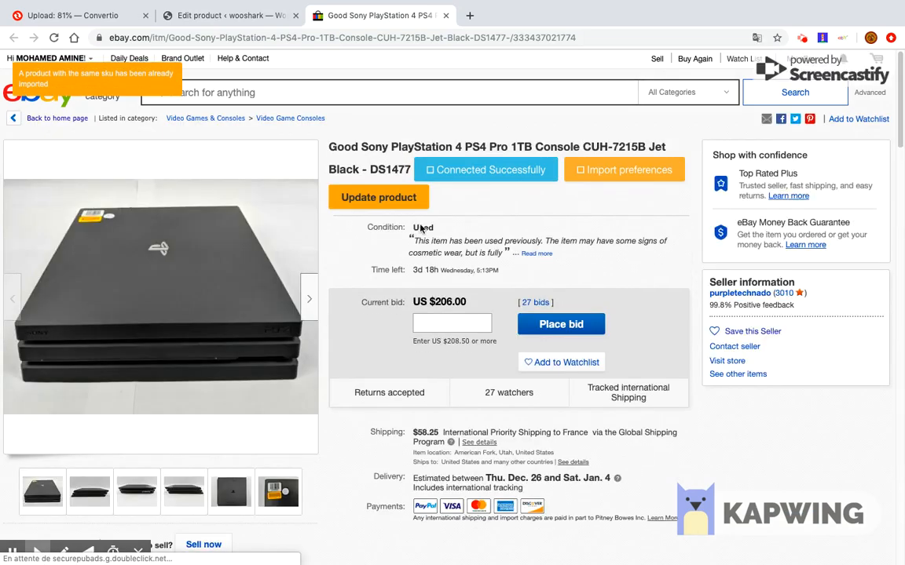
{"action": "left_click", "coordinate": [377, 198]}
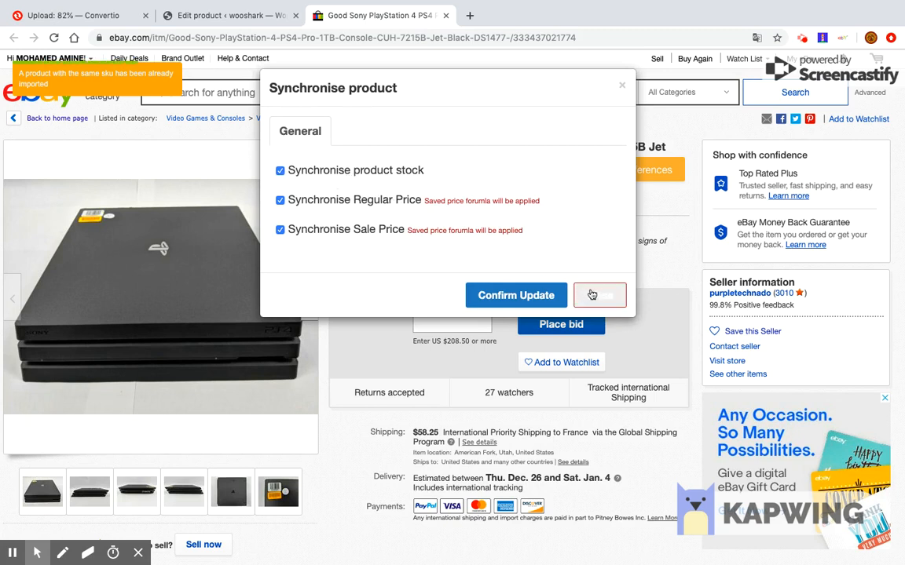
{"action": "mouse_move", "coordinate": [600, 296]}
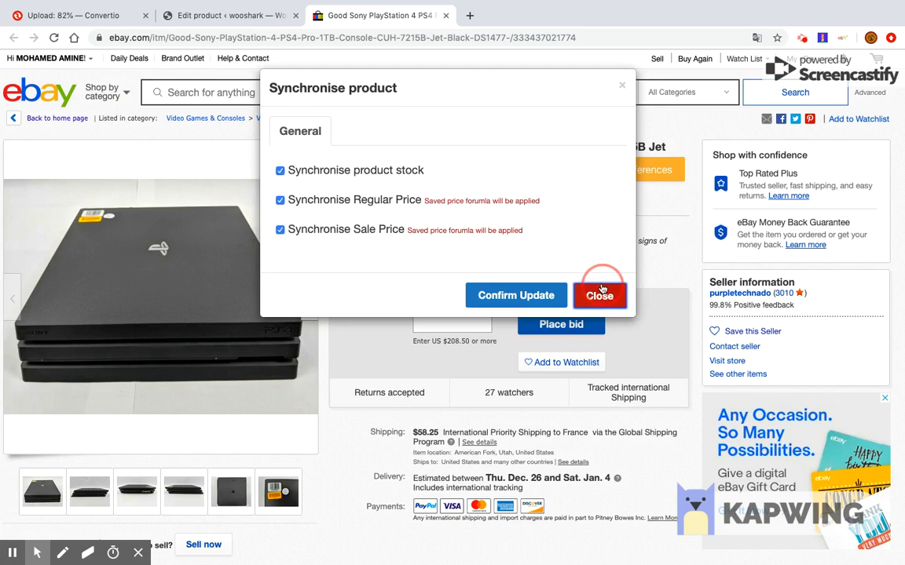
{"action": "left_click", "coordinate": [600, 295]}
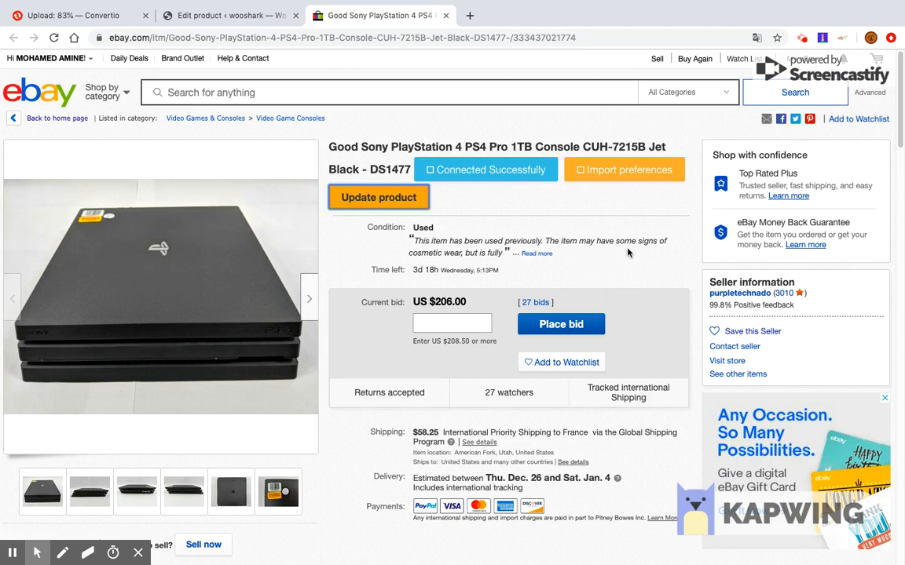
{"action": "mouse_move", "coordinate": [679, 129]}
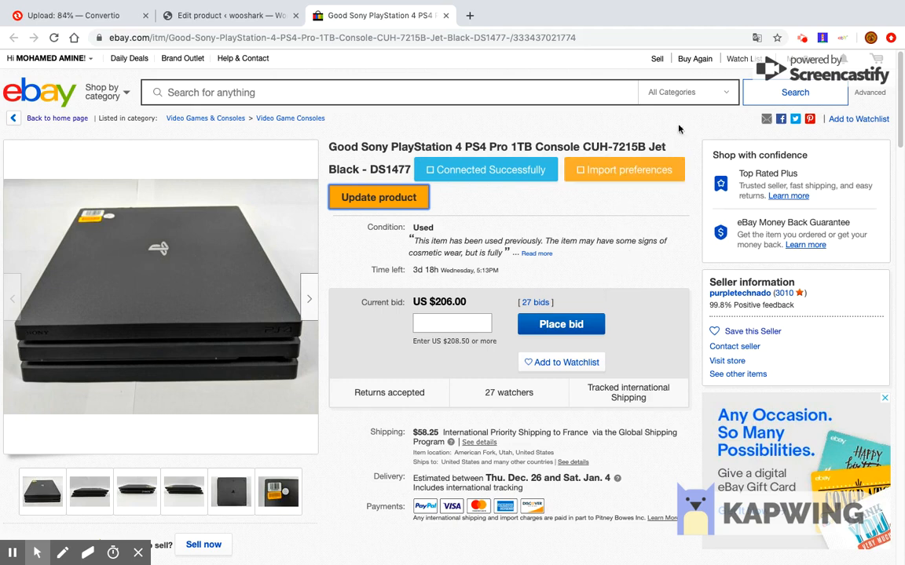
Launch Wooshark's Synchronize eBay products page from the Chrome extension.
{"action": "left_click", "coordinate": [840, 36]}
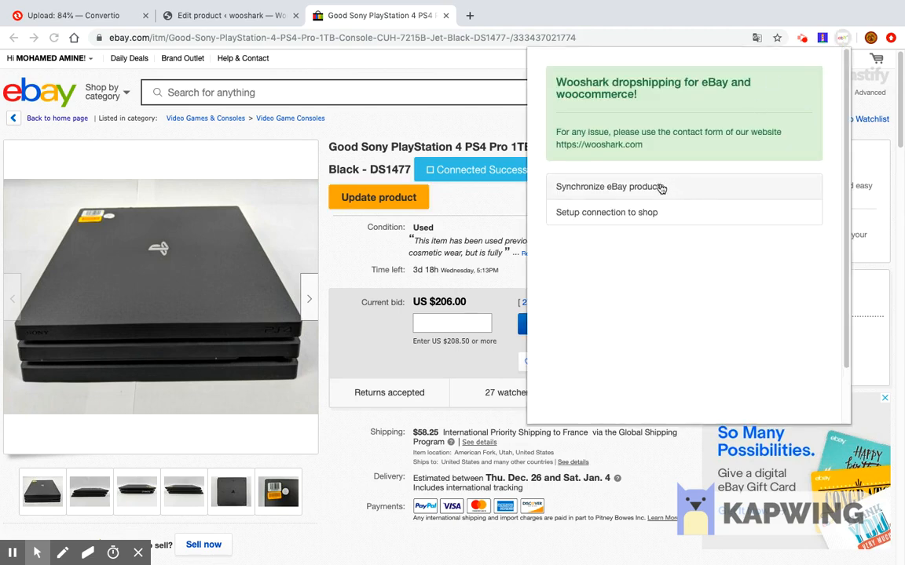
{"action": "left_click", "coordinate": [609, 187]}
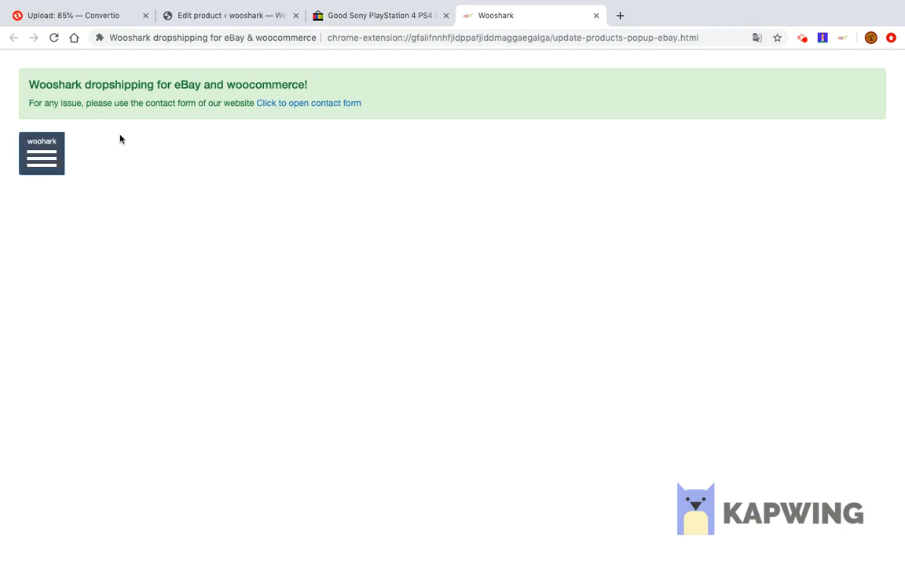
Run Synchronise All eBay products with stock, regular price and sale price ticked, confirming the update of 76 products.
{"action": "left_click", "coordinate": [41, 154]}
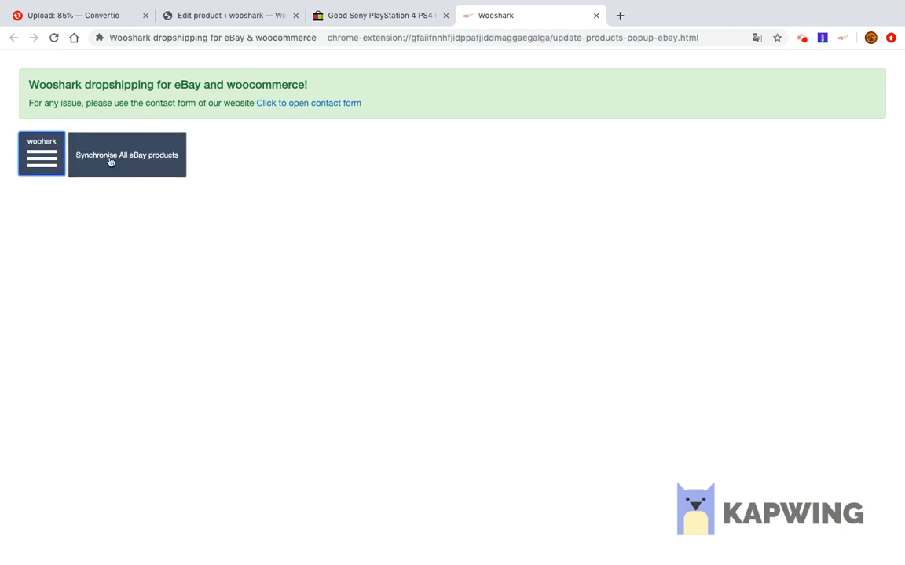
{"action": "left_click", "coordinate": [125, 156]}
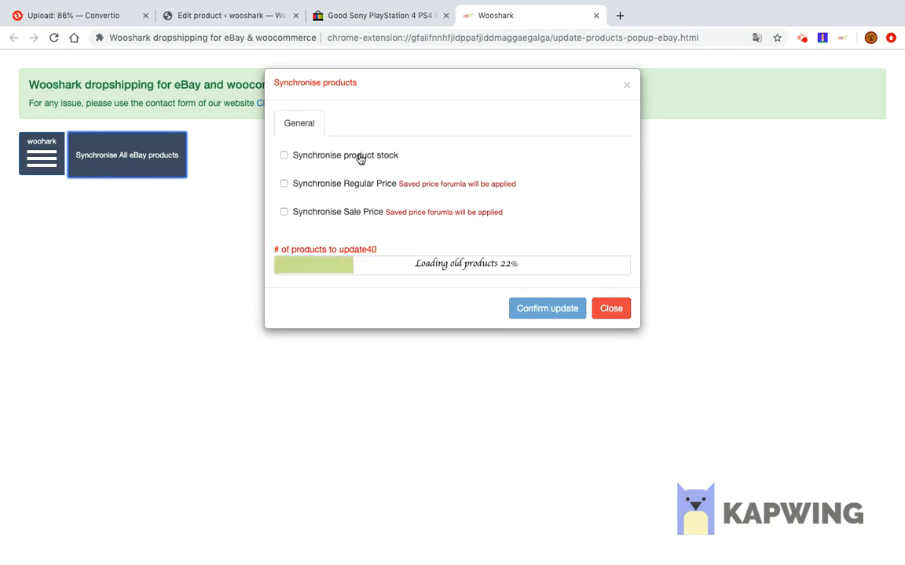
{"action": "left_click", "coordinate": [284, 182]}
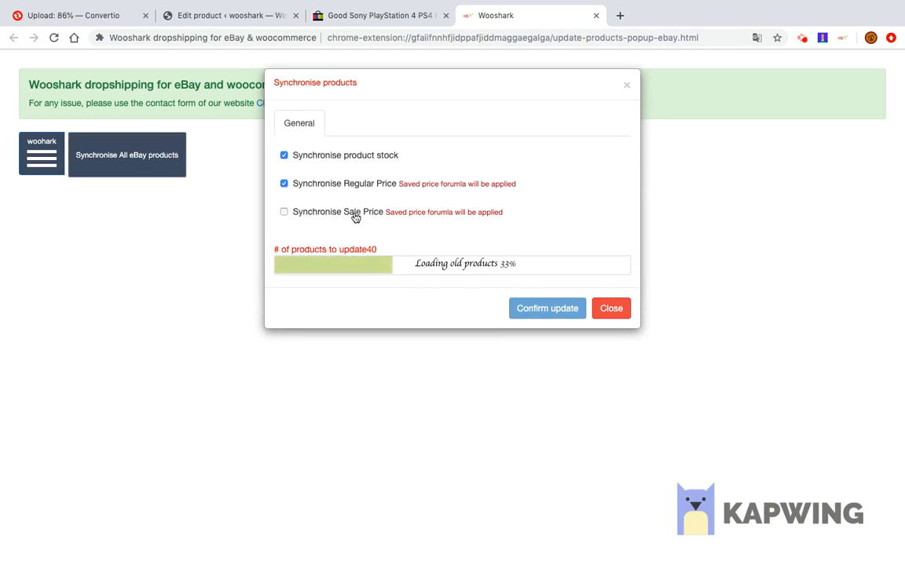
{"action": "left_click", "coordinate": [285, 211]}
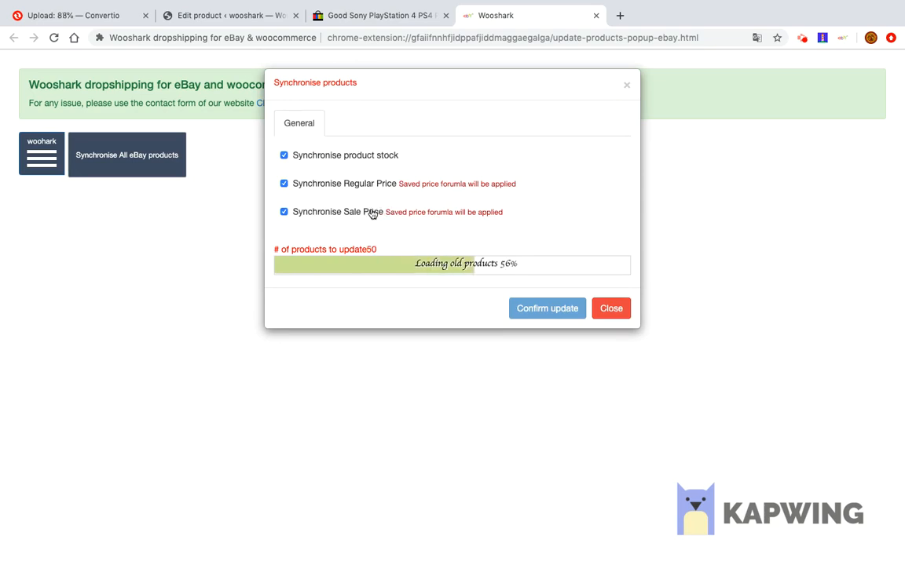
{"action": "left_click", "coordinate": [285, 182]}
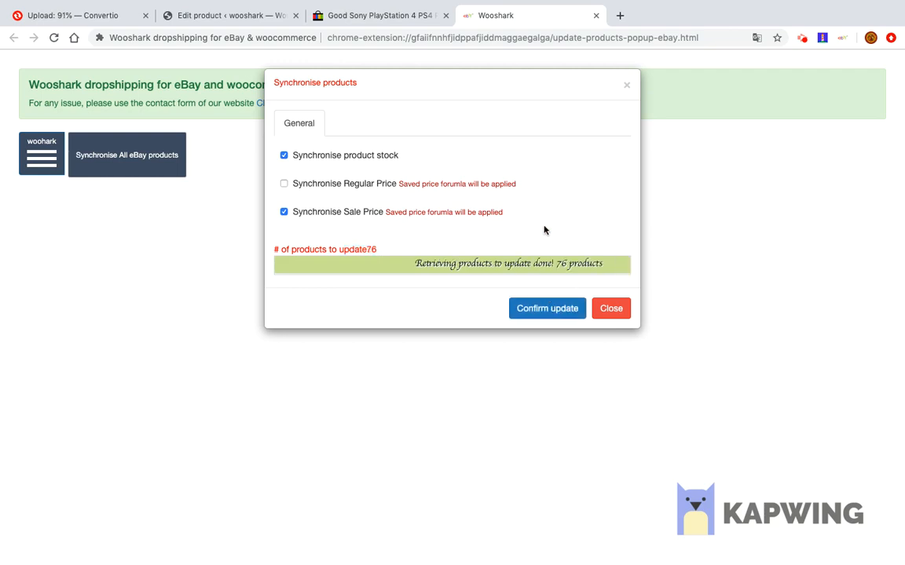
{"action": "left_click", "coordinate": [546, 308]}
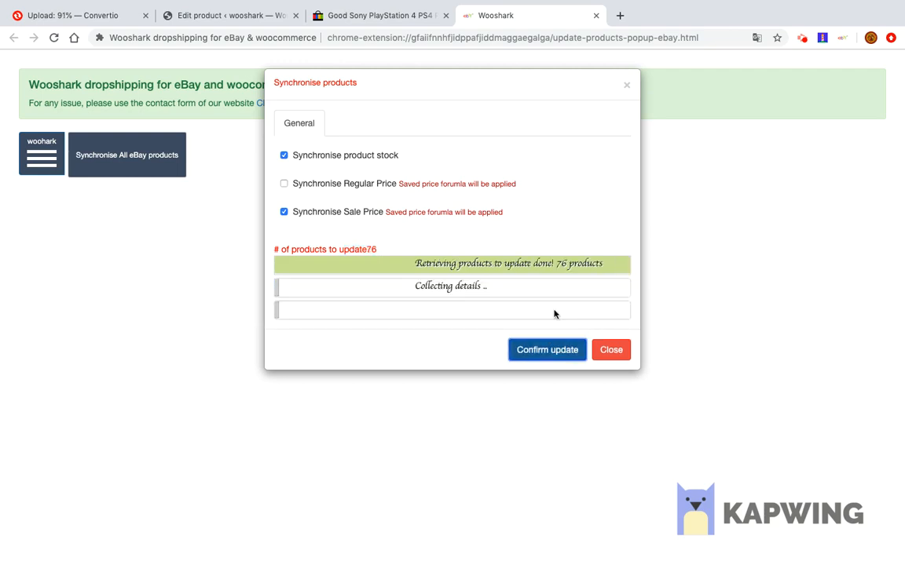